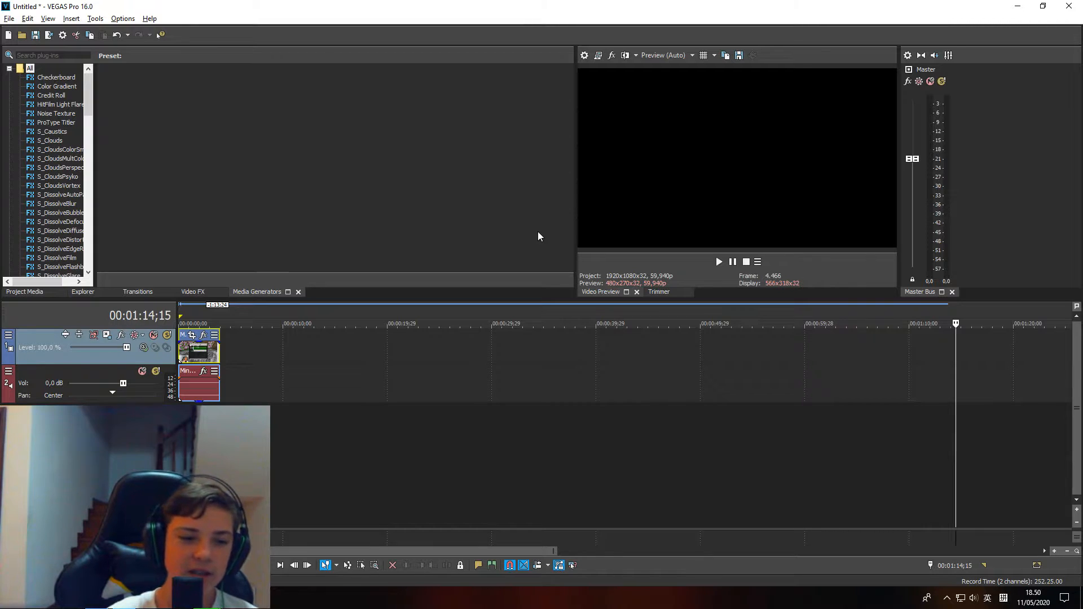
mouse_move(293, 355)
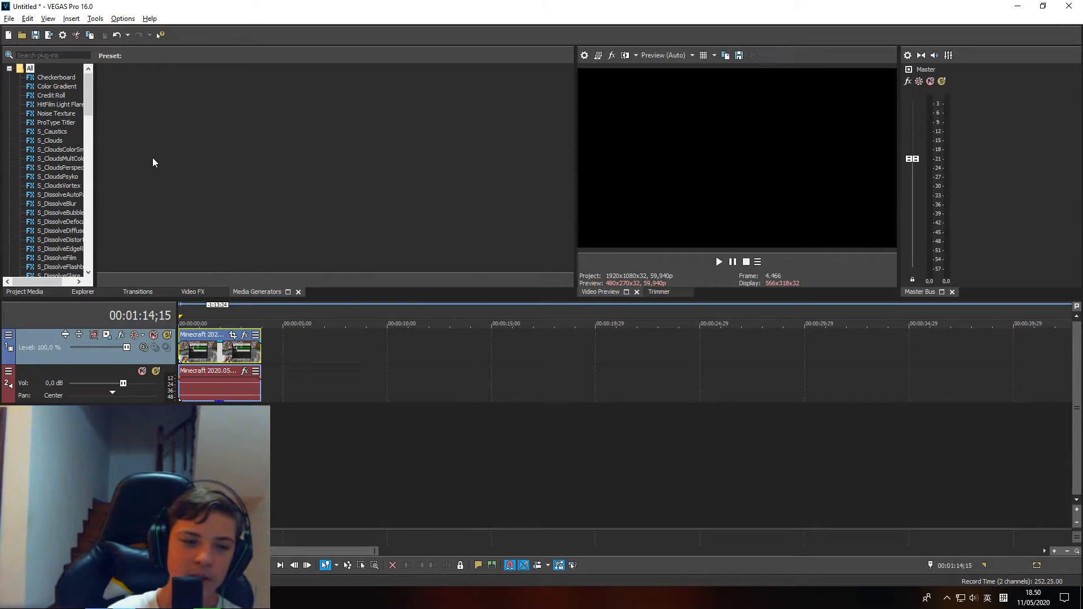
Step: Move the playhead to the clip's start so the preview shows its opening Minecraft frame
left_click(276, 324)
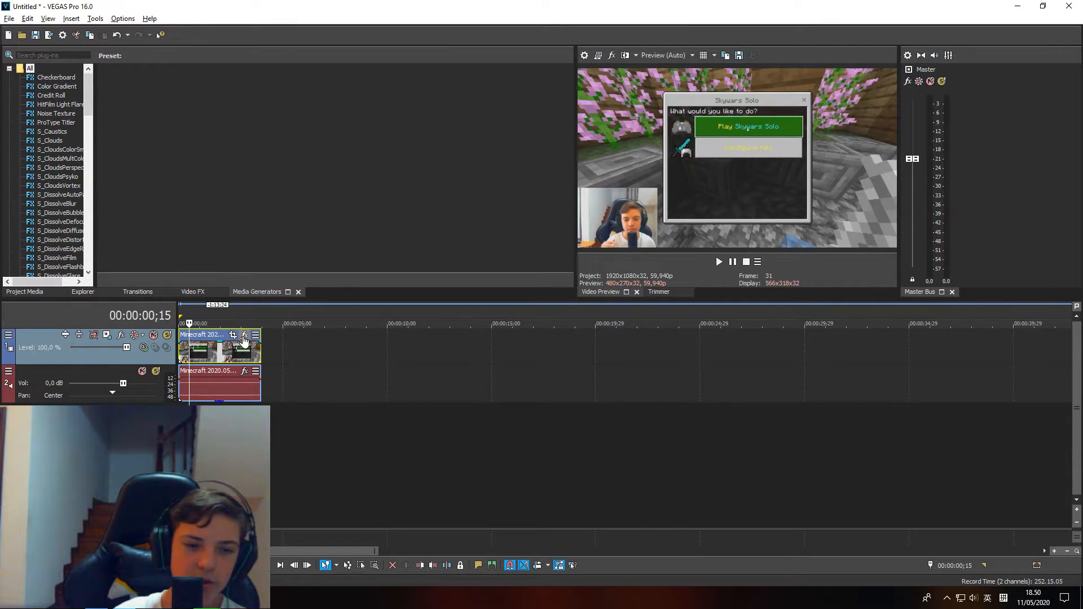
Step: Add VEGAS Color Corrector to the clip from its Event FX Plug-In Chooser
left_click(244, 335)
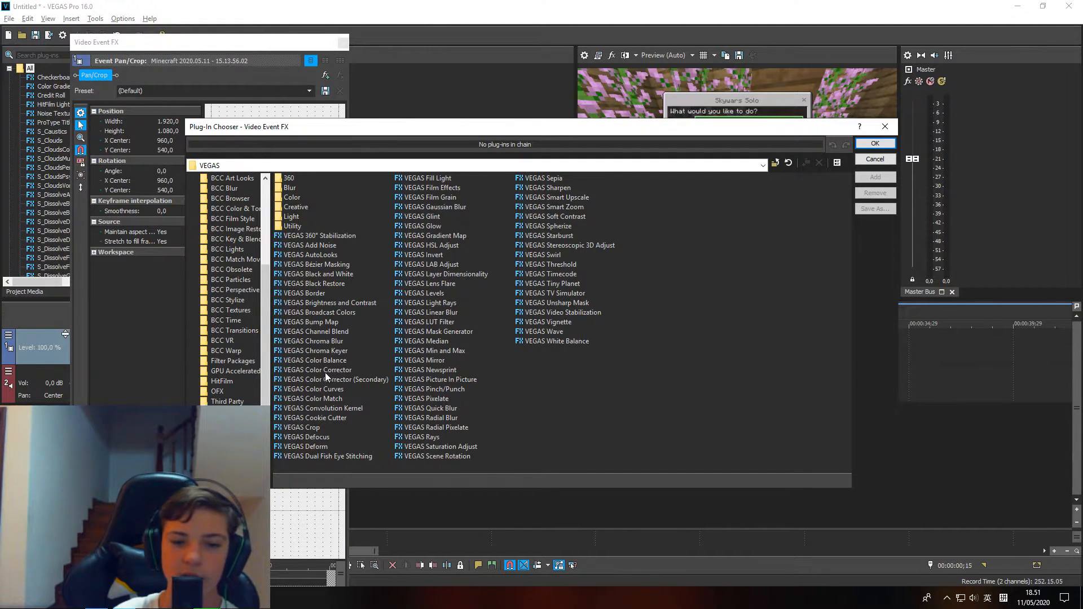
left_click(316, 370)
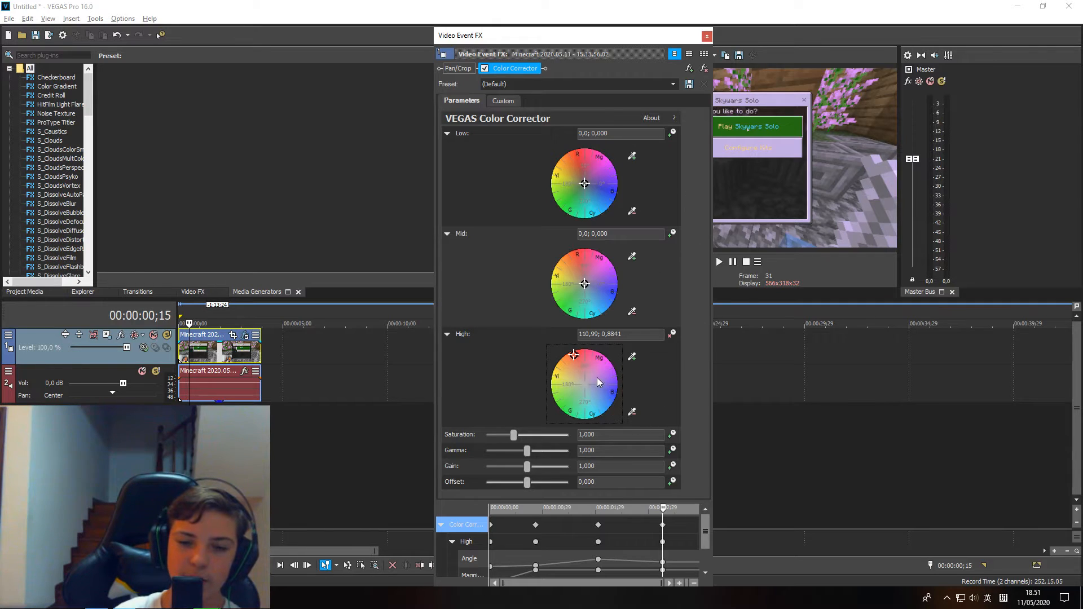
mouse_move(542, 531)
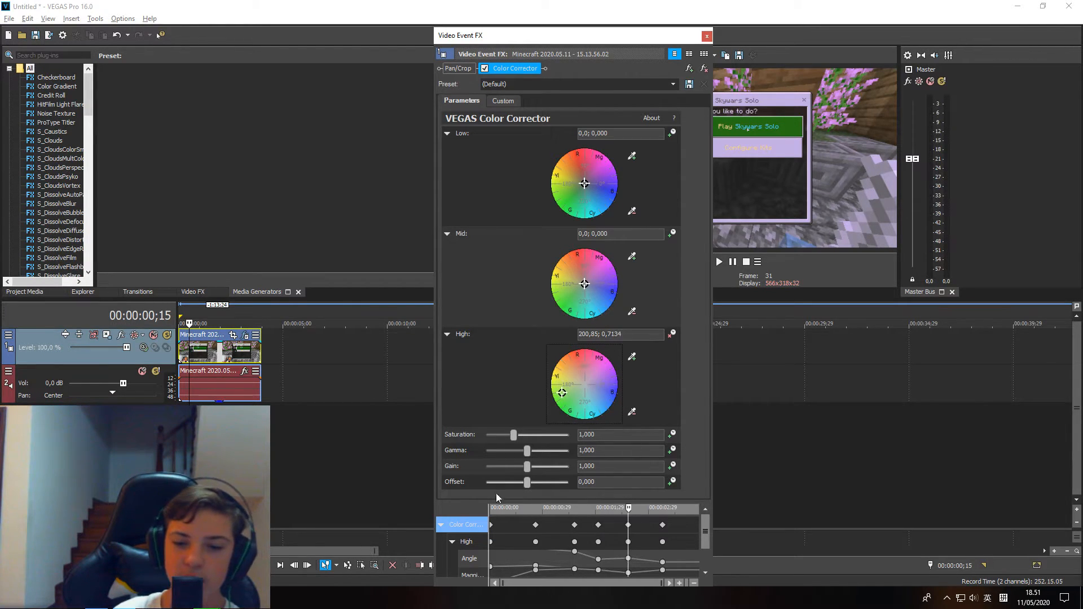
mouse_move(706, 36)
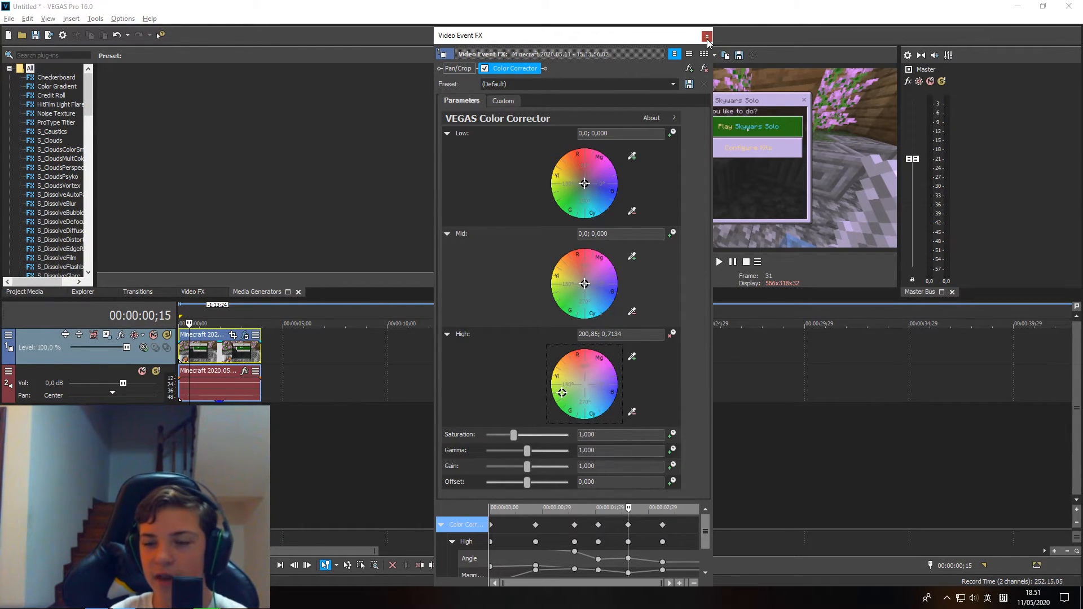
Step: Close the Video Event FX window and play the clip twice, pausing on a yellow-tinted frame
left_click(706, 35)
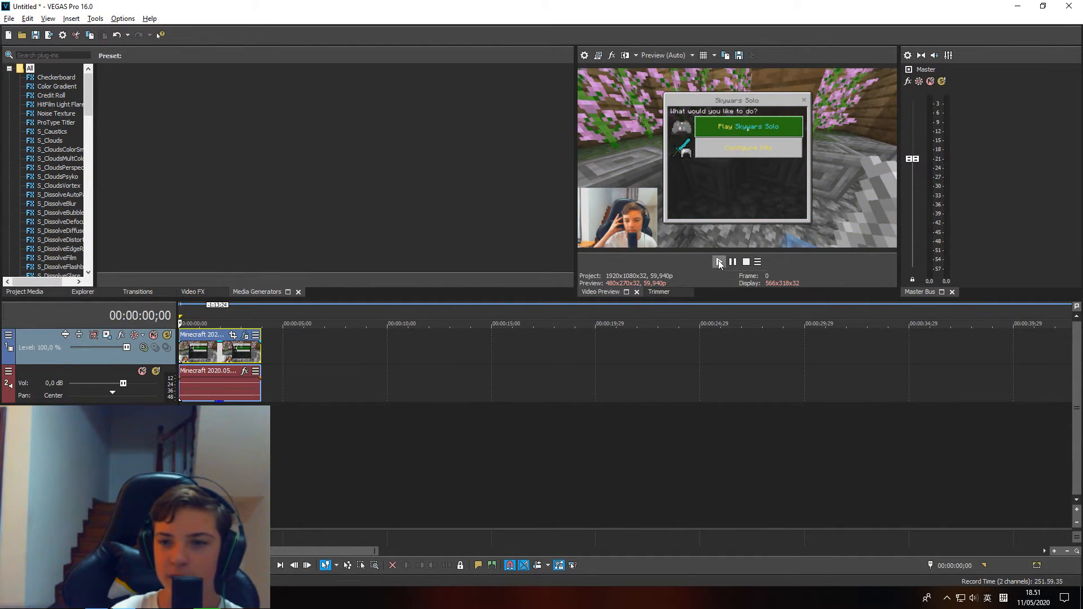
left_click(719, 262)
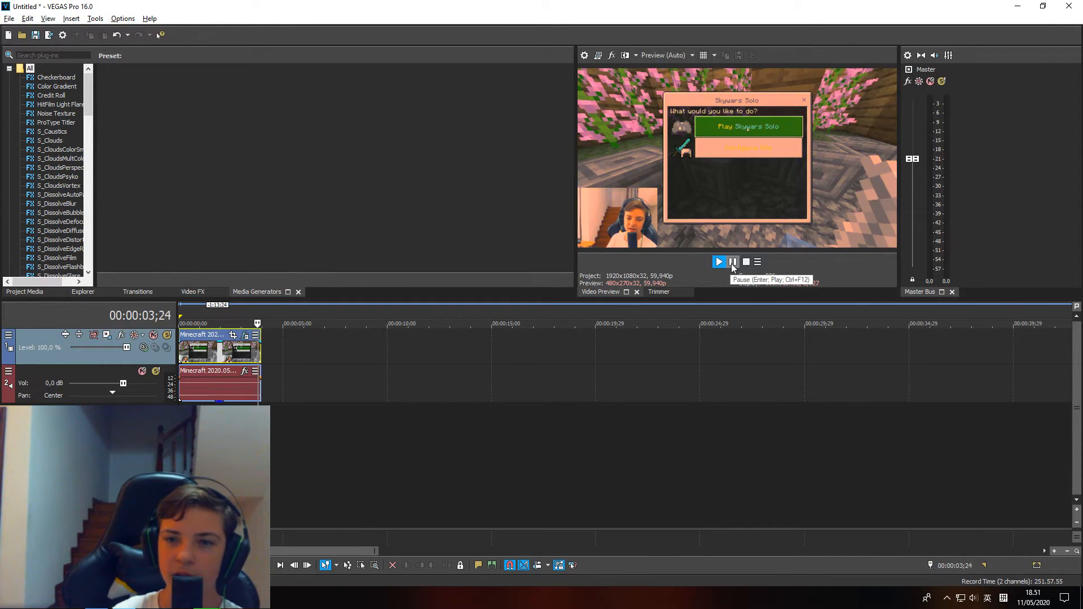
left_click(731, 260)
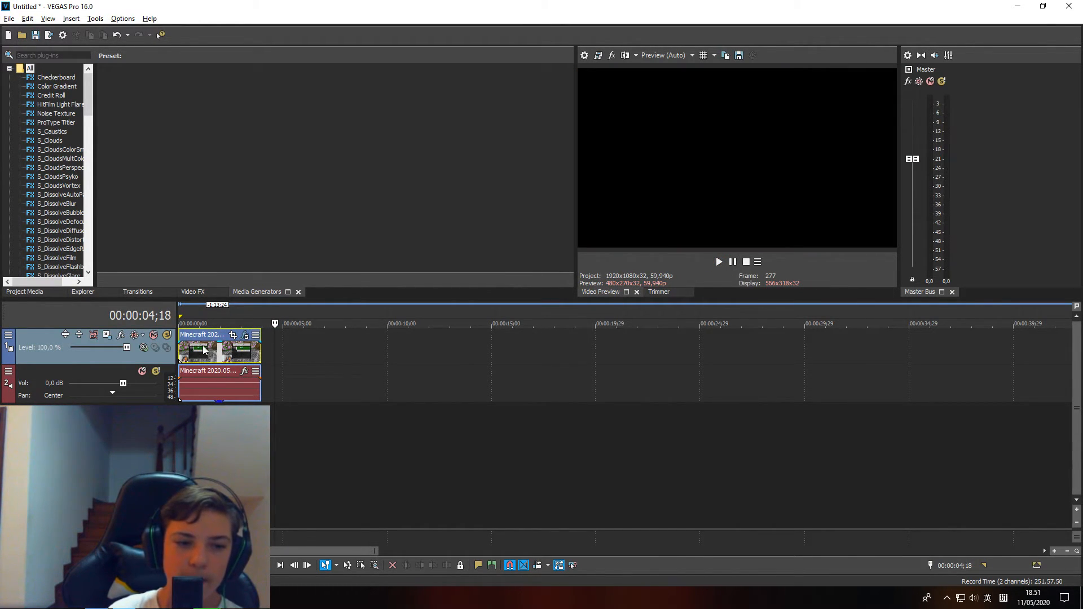
left_click(719, 262)
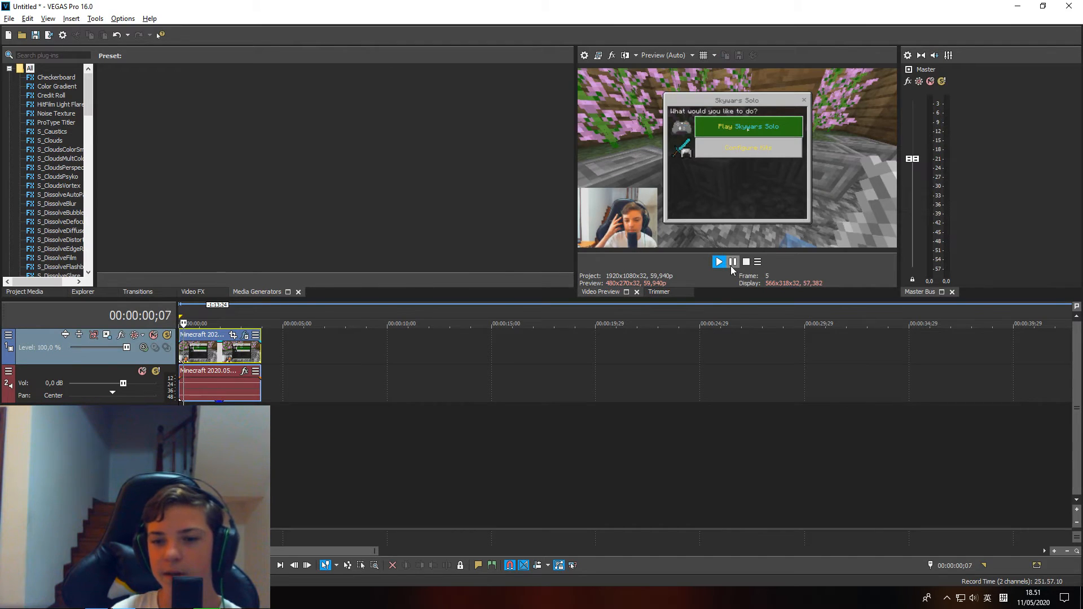
left_click(718, 260)
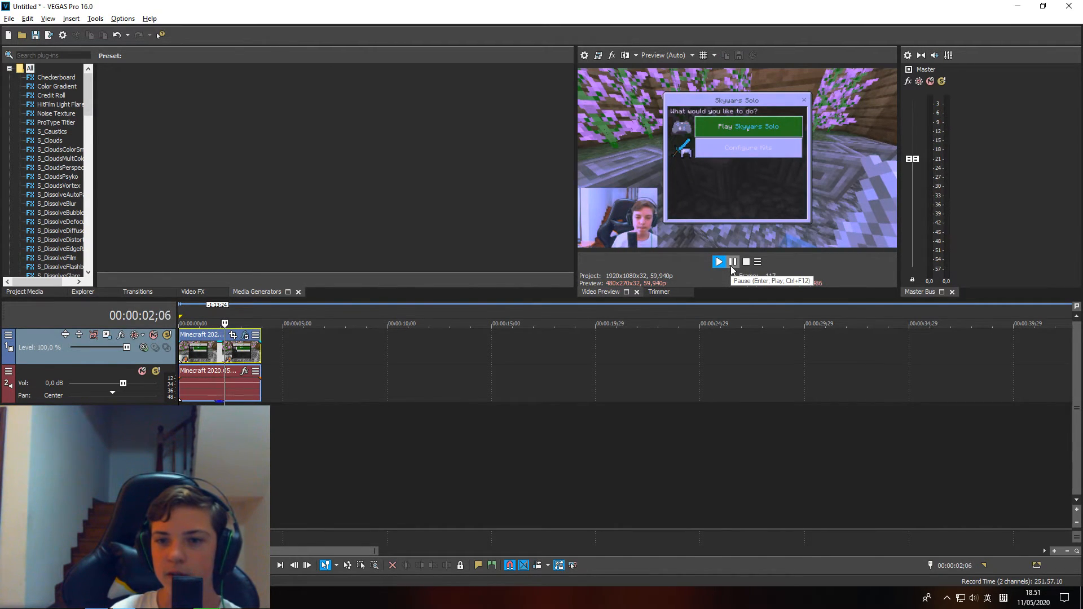
left_click(732, 261)
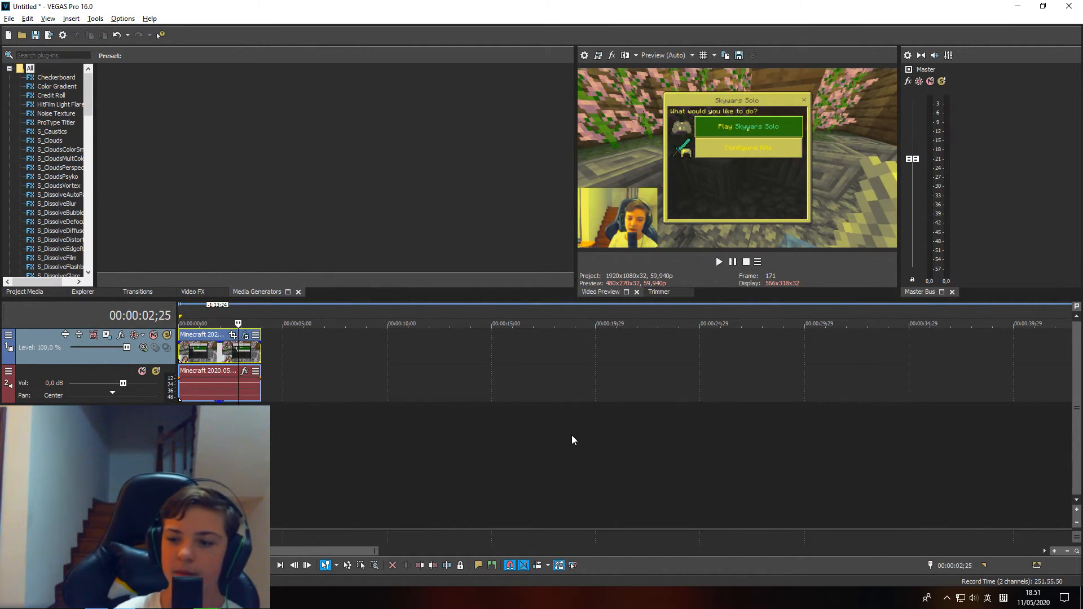